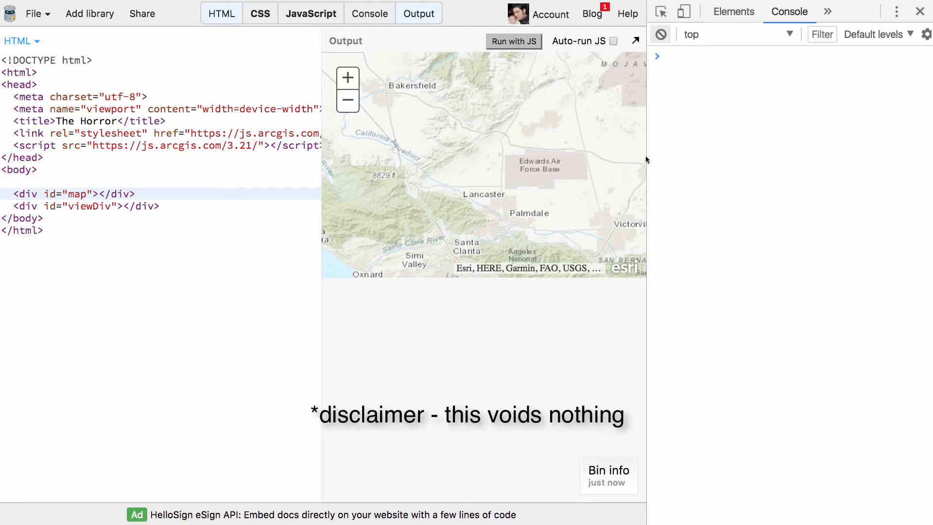
mouse_move(478, 170)
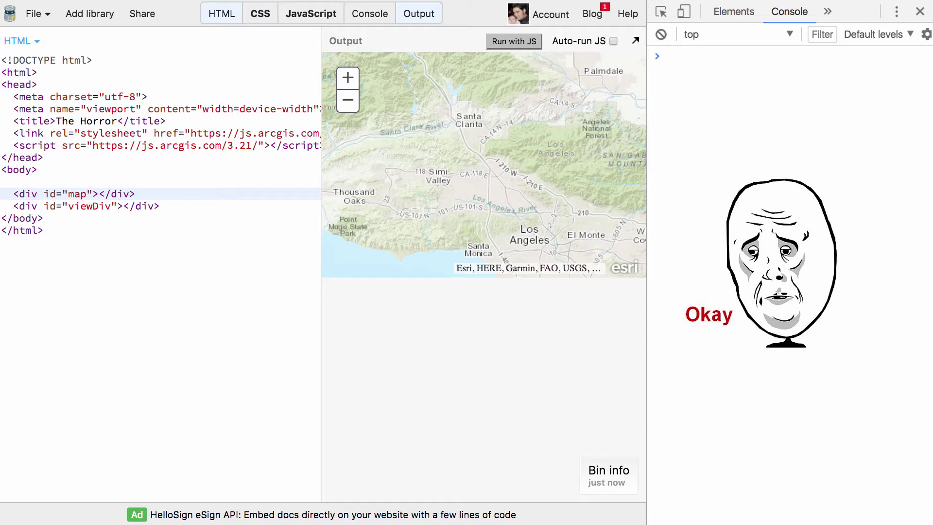
Add a second ArcGIS 4.x stylesheet link below the 3.21 stylesheet in the HTML head
click(136, 193)
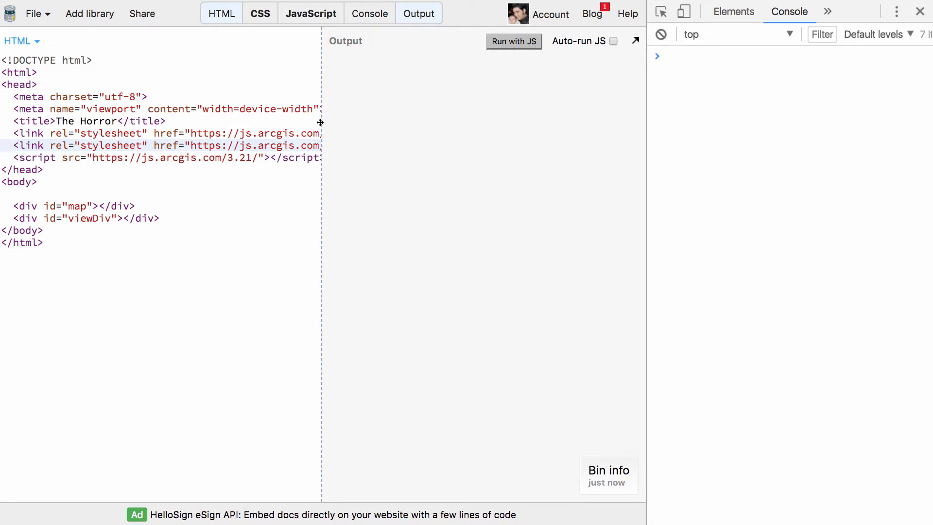
Widen the HTML editor and write a dojoConfig script mapping esri4 to ArcGIS 4.4 with dojo-preload-i18n-Api false
drag(320, 122, 484, 115)
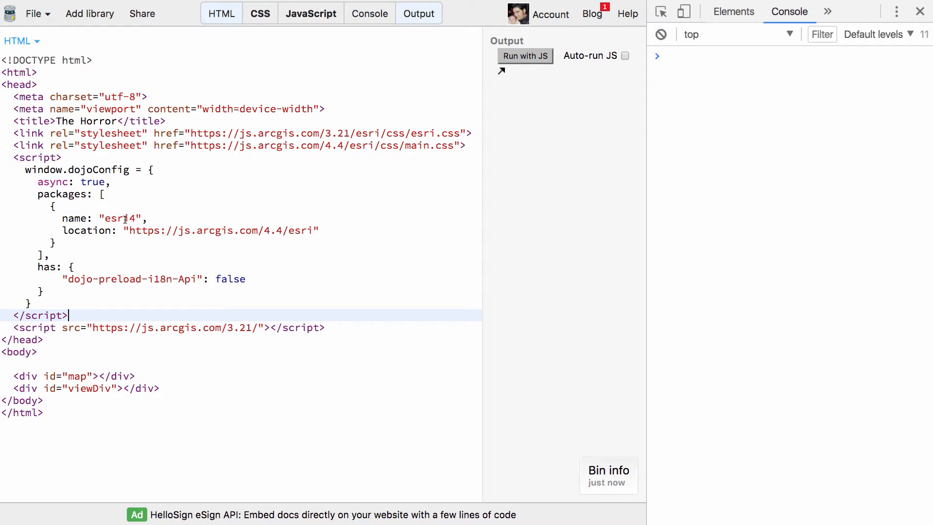
click(129, 231)
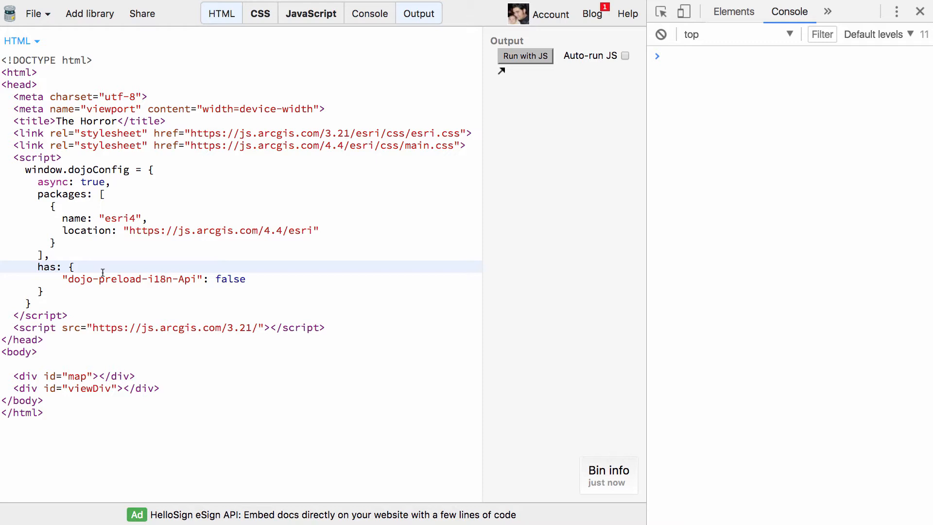
mouse_move(367, 161)
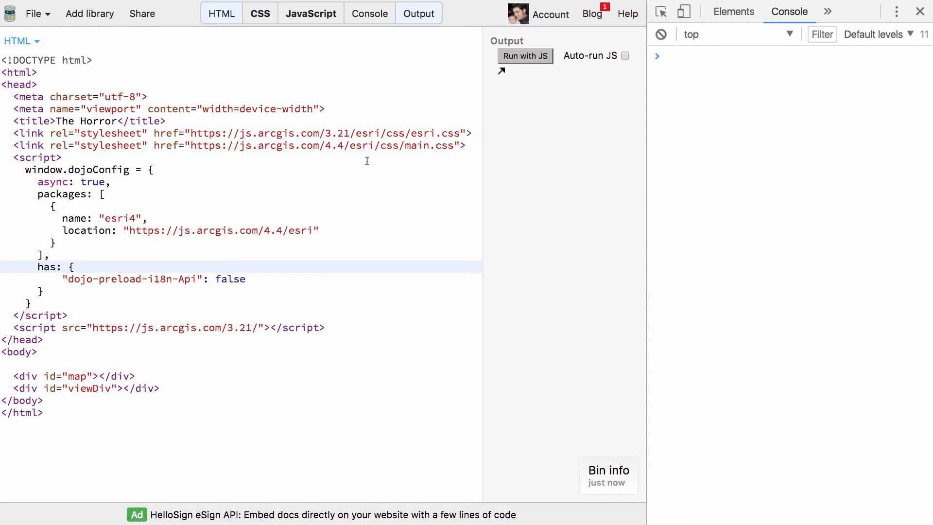
click(47, 255)
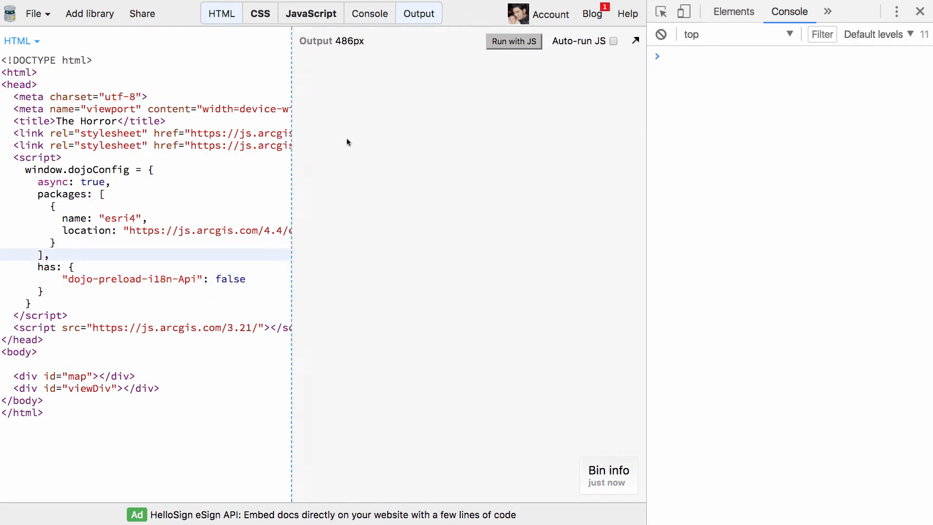
Re-run the bin so the 3.21 topographic map of Southern California renders again
click(514, 40)
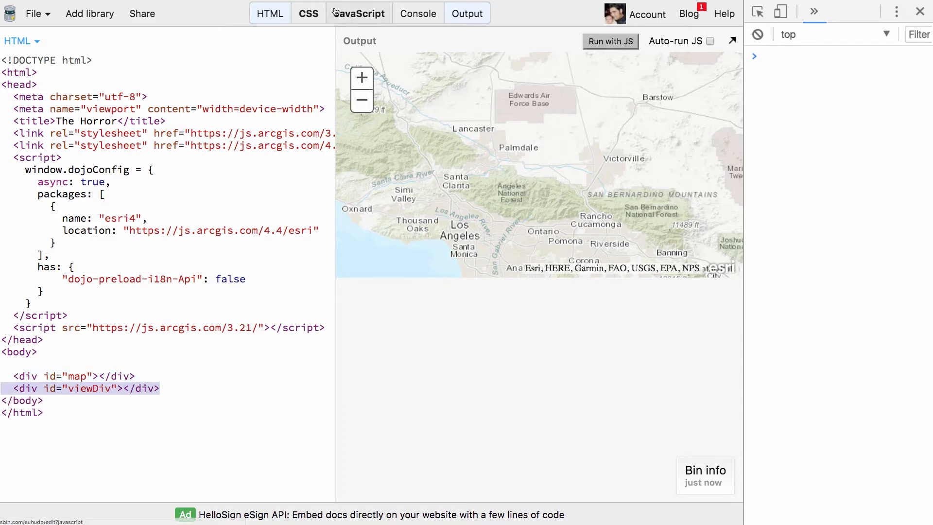
Require esri4/Map and esri4/views/SceneView, create a streets map with world-elevation ground in viewDiv, and run it
click(357, 14)
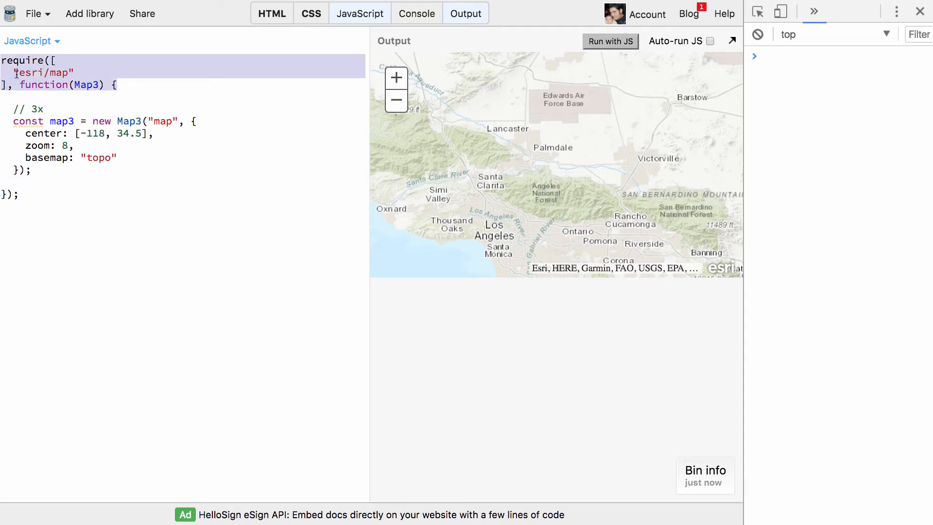
text("esri4/Map",)
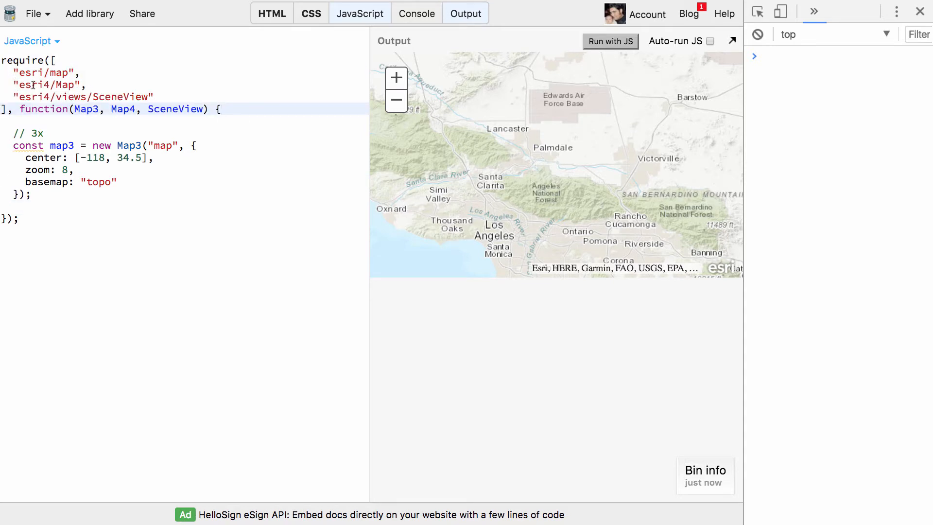
click(610, 40)
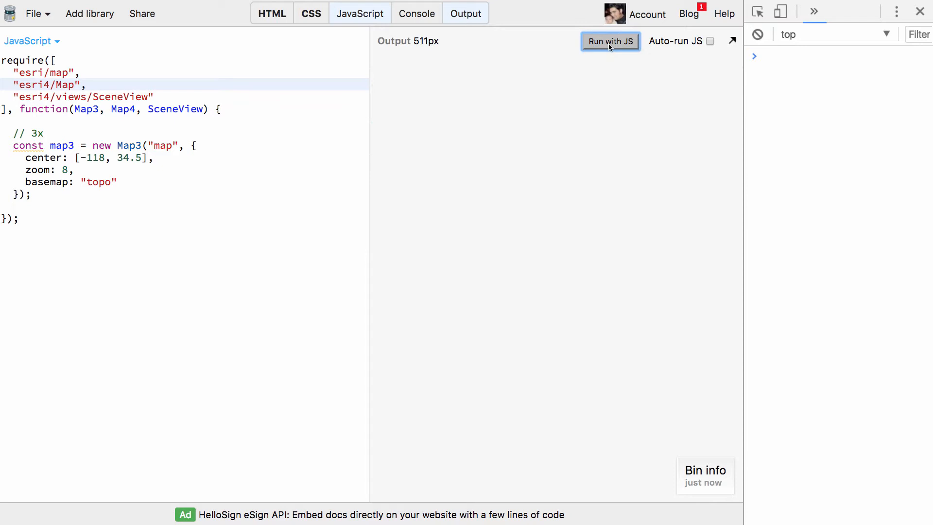
click(610, 41)
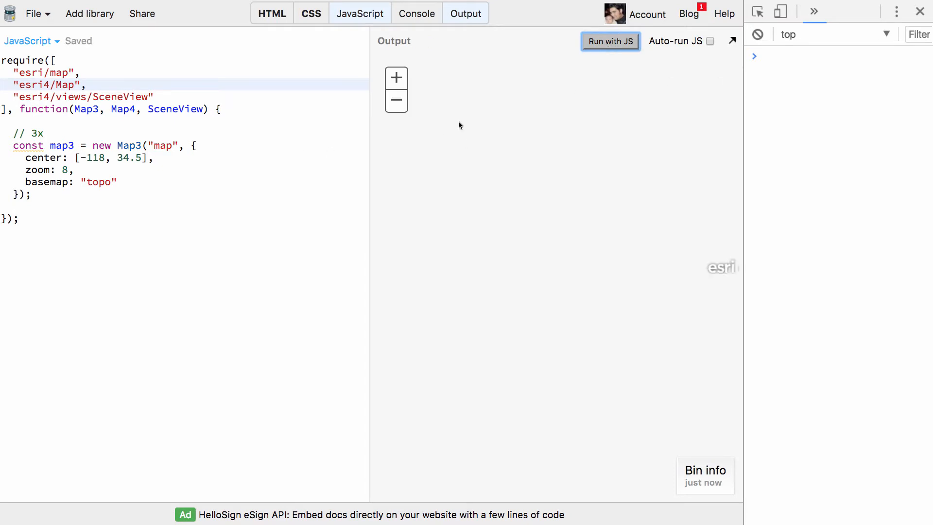
click(610, 41)
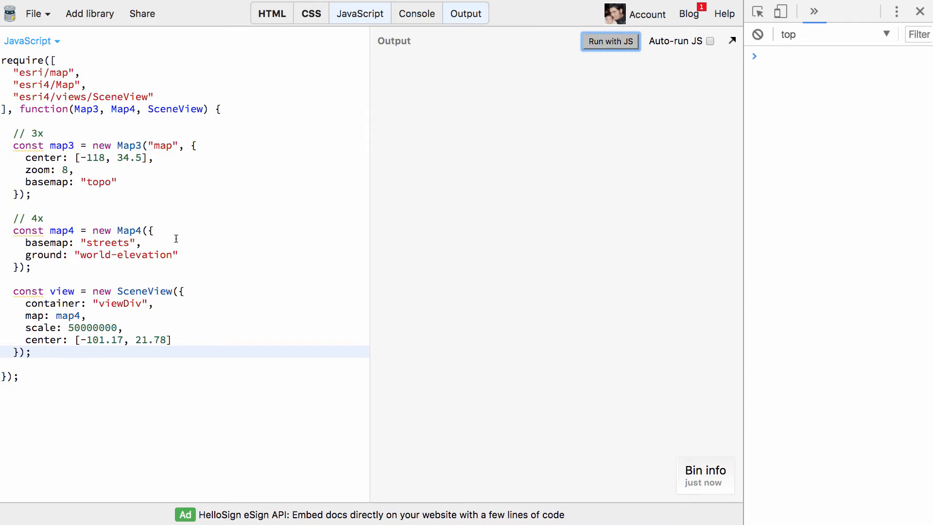
click(611, 40)
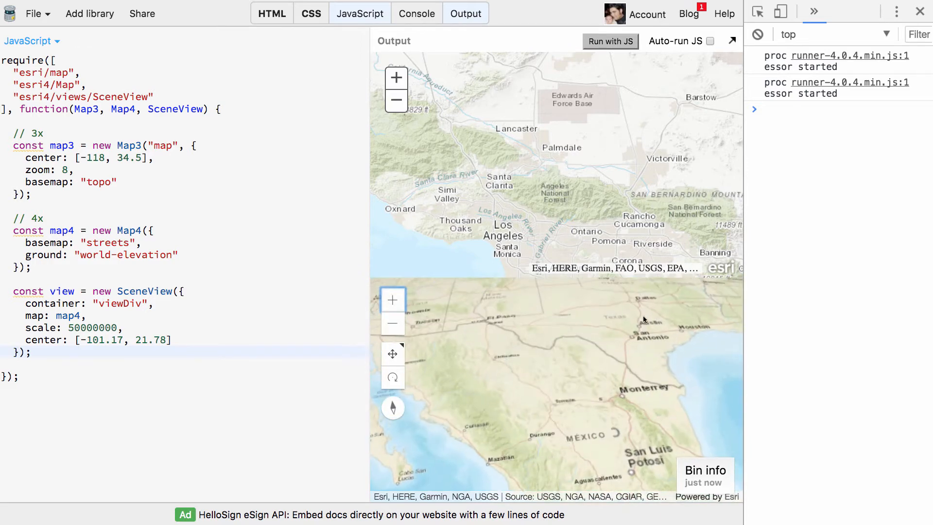
Start a "wire them together" handler that copies the 3.x map's extent to the 4.x scene view
click(393, 324)
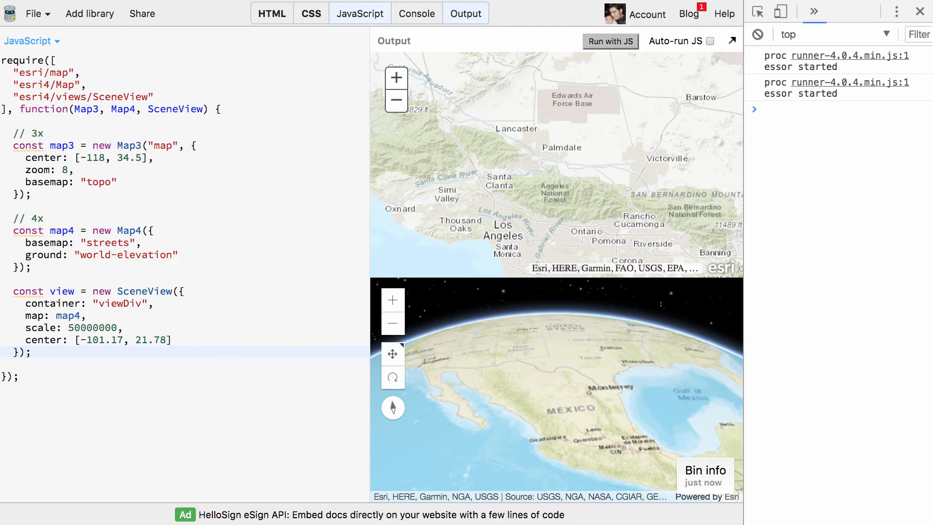
click(30, 354)
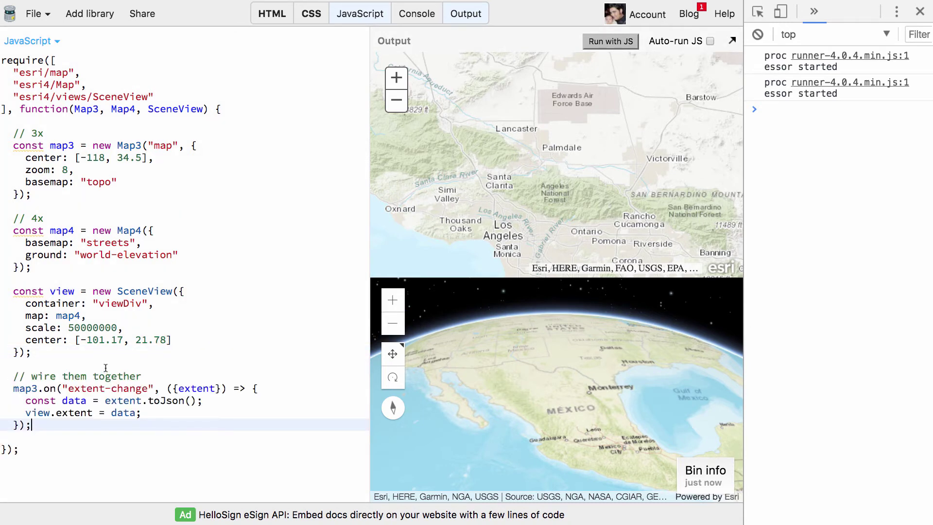
mouse_move(558, 155)
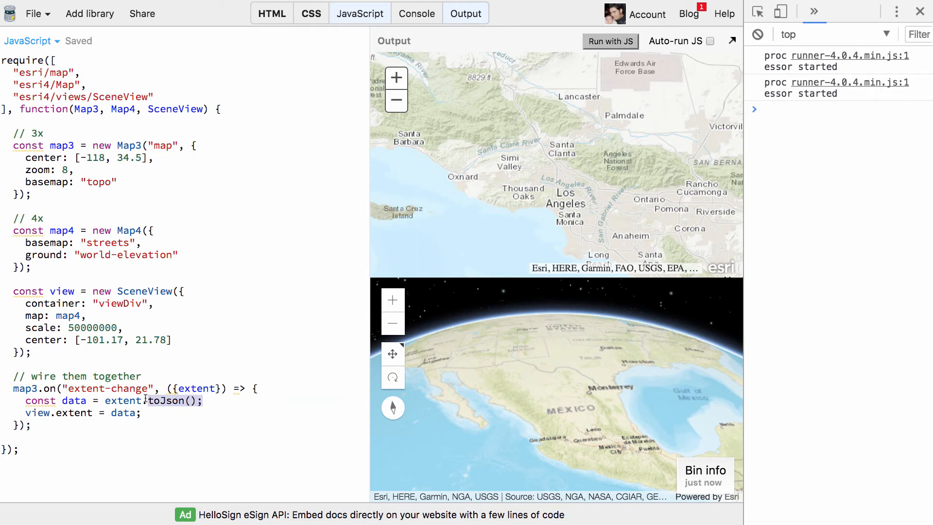
Write the map3.on('extent-change') handler setting view.extent from extent.toJson()
click(154, 400)
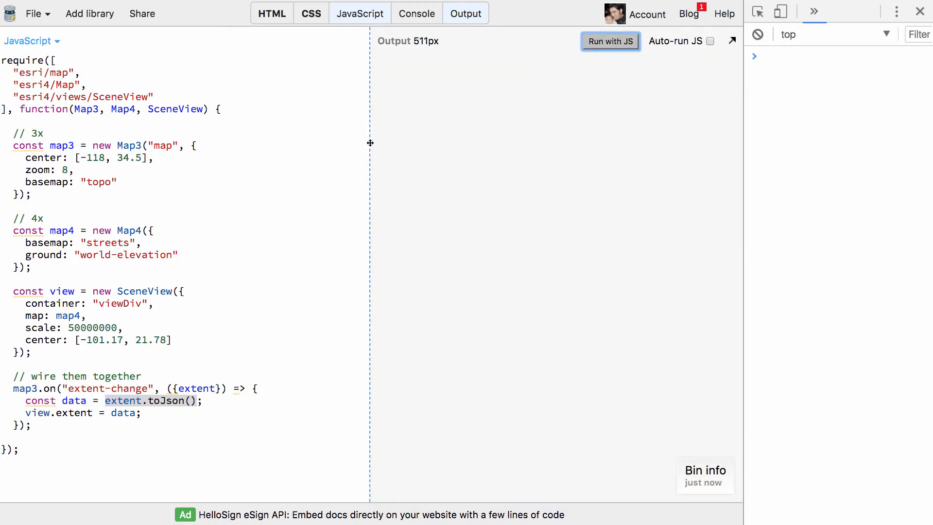
Run the bin so the 2D topo map and 3D scene both display the Dallas–Fort Worth area
click(610, 41)
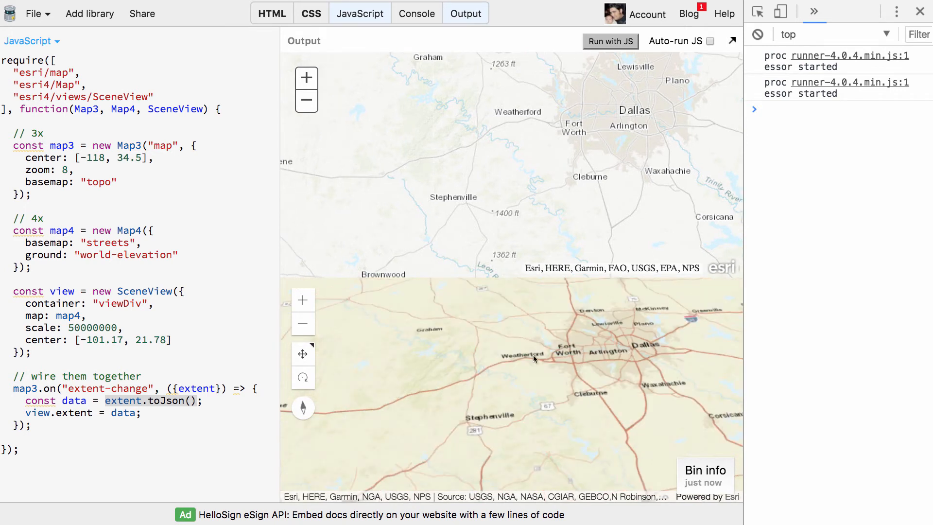
mouse_move(599, 370)
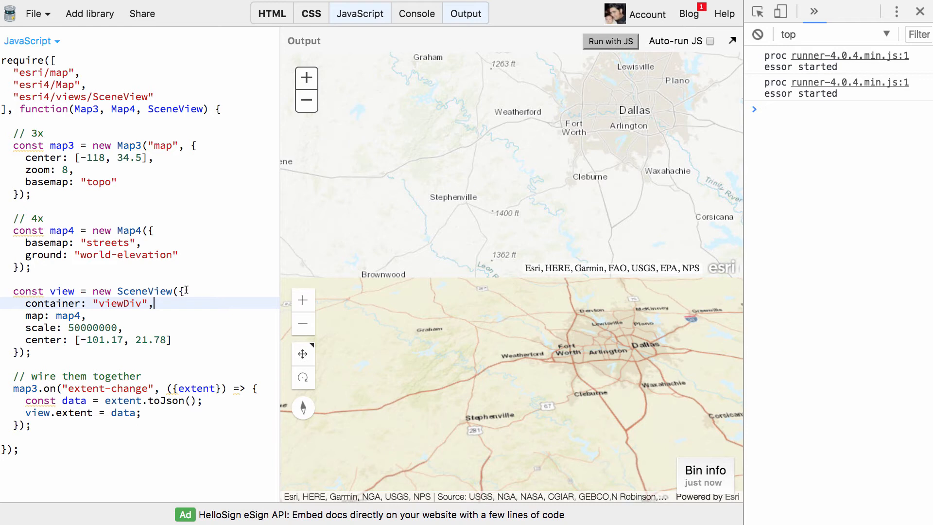
Show the HTML panel, select the esri4 4.4 location URL, and bring up DevTools Sources
click(272, 13)
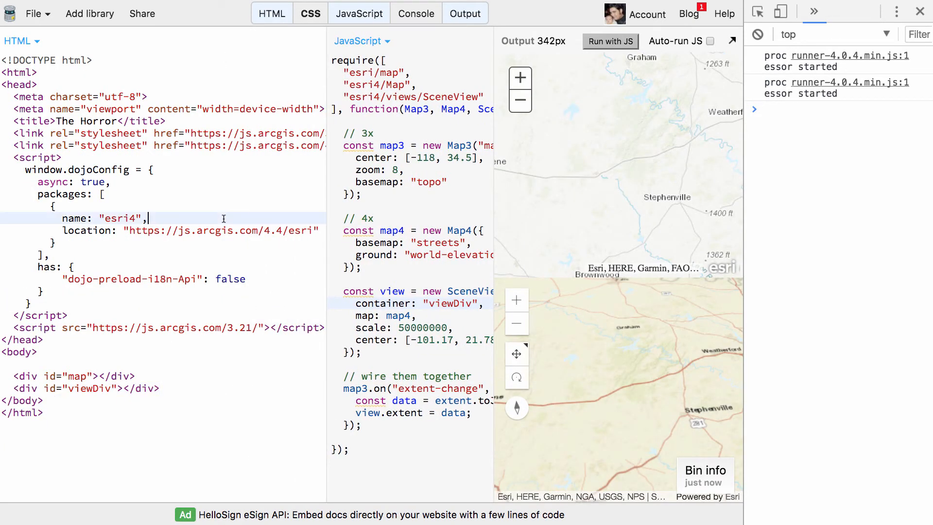
double_click(122, 218)
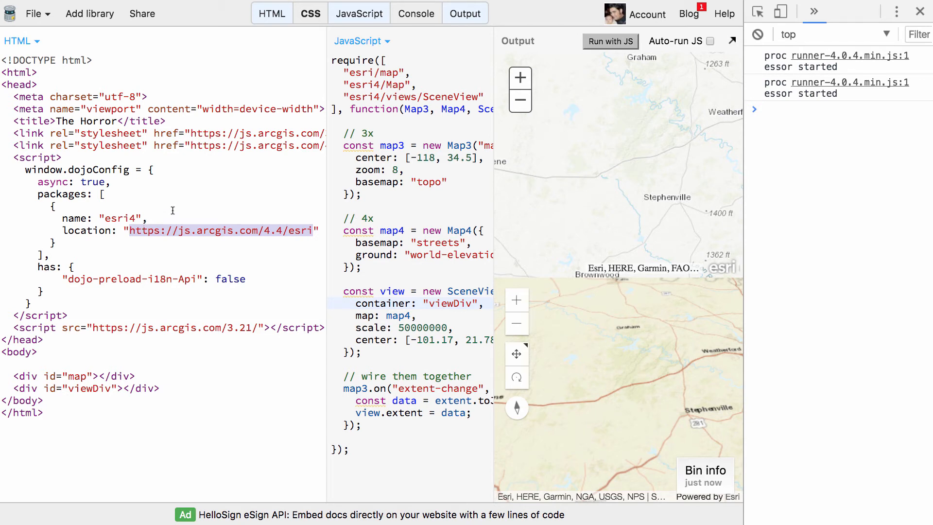
mouse_move(325, 66)
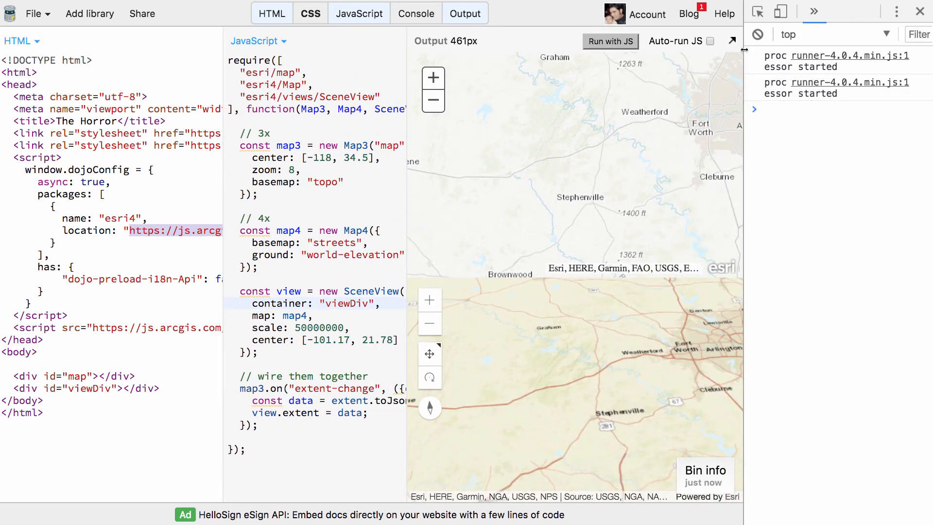
click(811, 11)
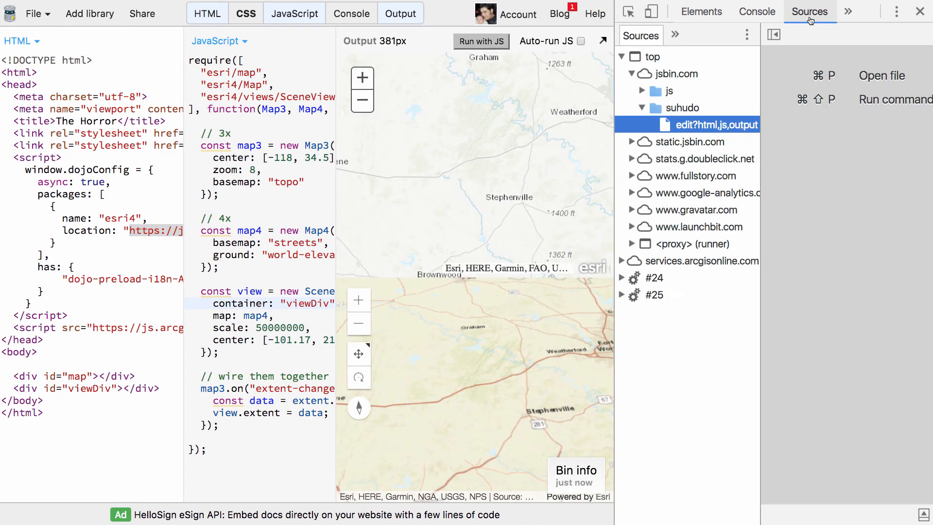
Switch DevTools to the Network panel listing all the page's requests
click(849, 12)
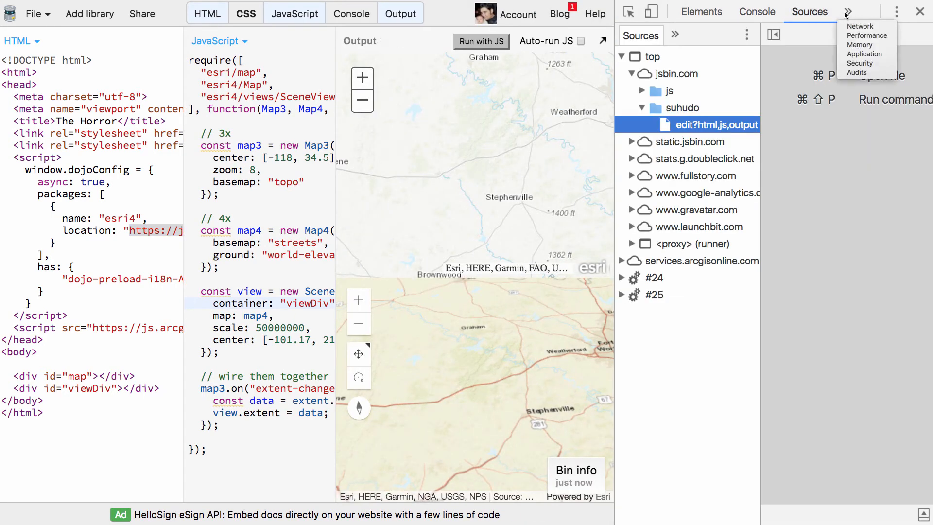
click(847, 11)
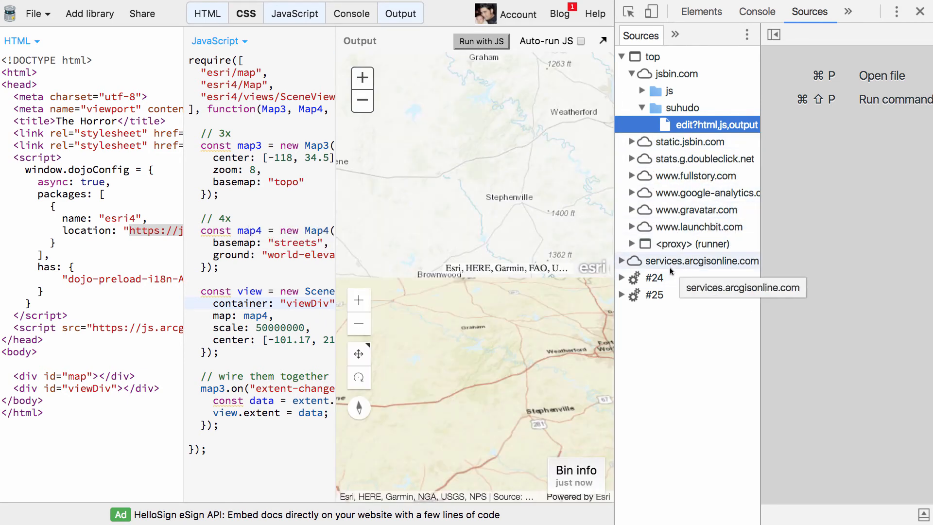
mouse_move(630, 272)
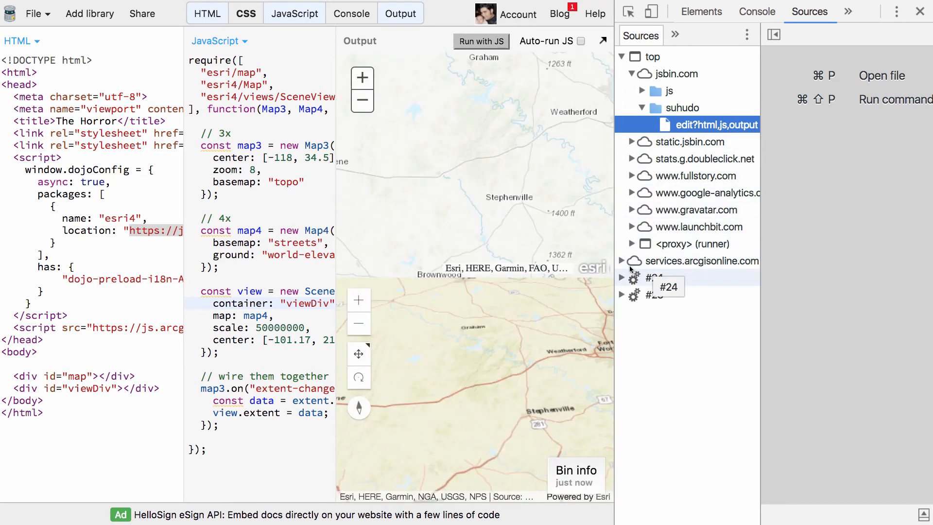
click(811, 12)
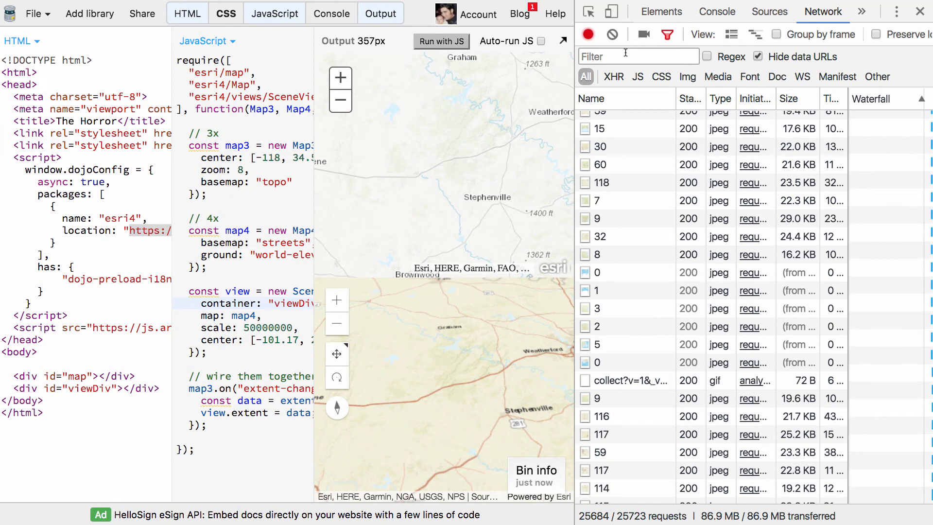
Filter Network to .js files, clear the log, and re-run to capture 3.21 and 4.4 modules like Map.js
text(.js)
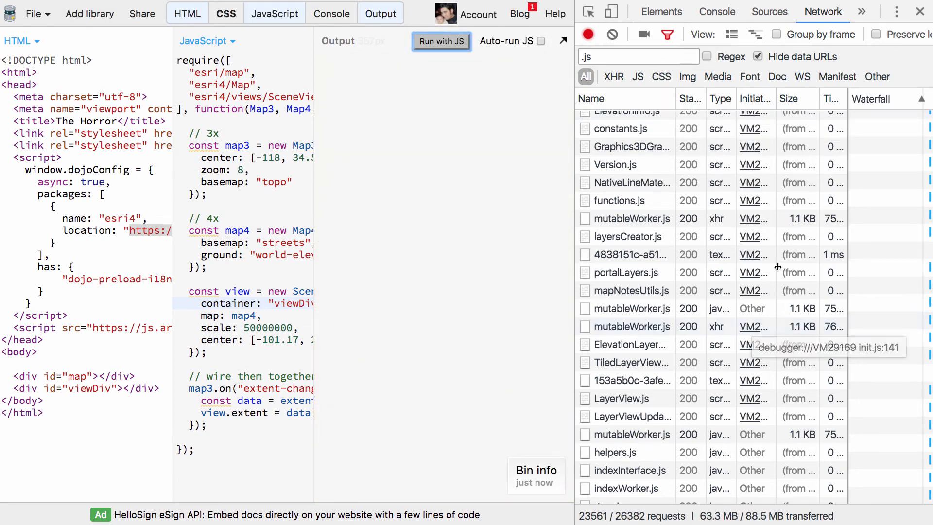
click(442, 40)
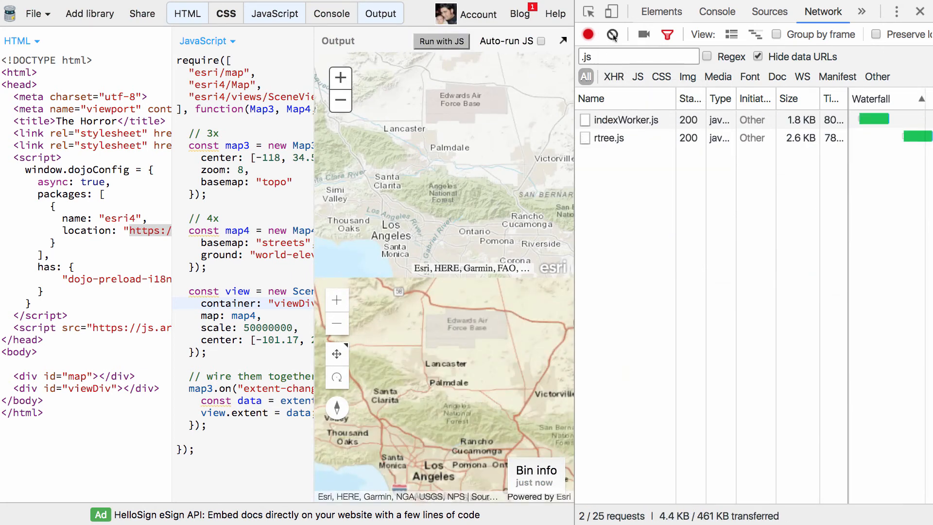
click(441, 41)
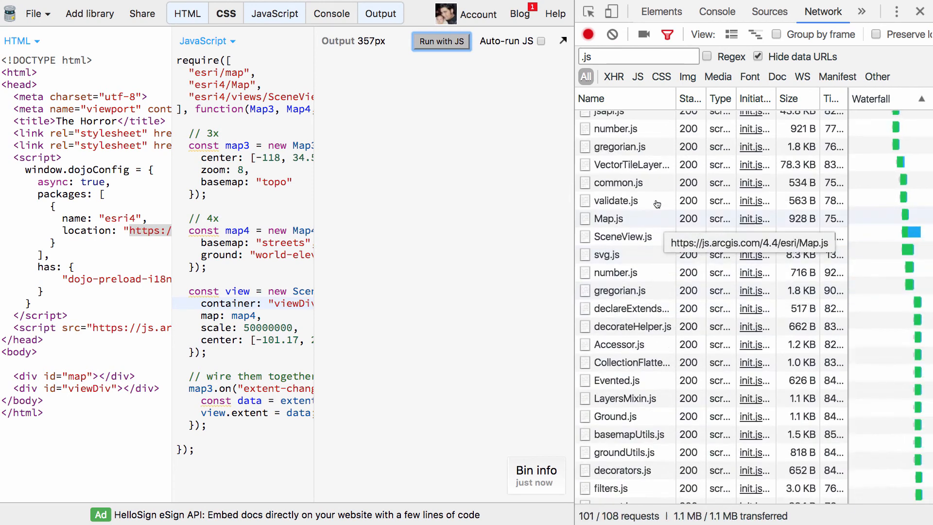
click(441, 41)
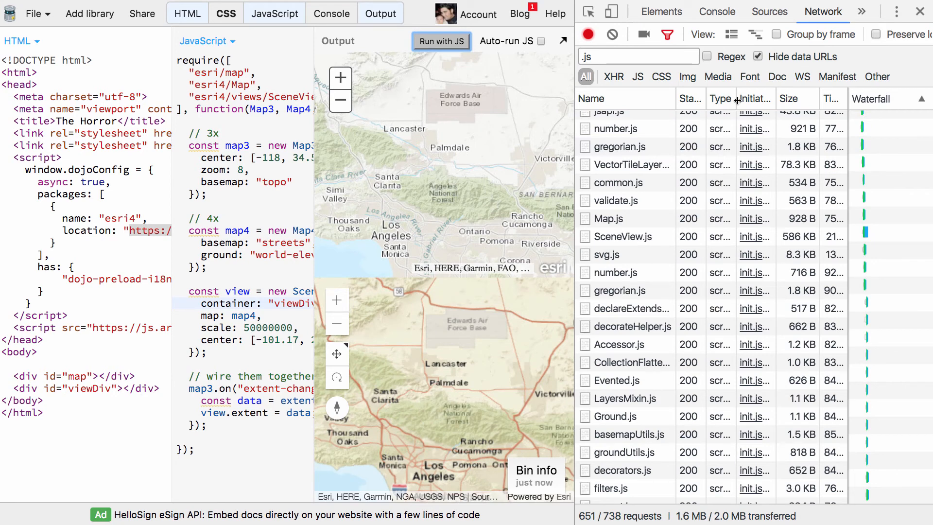
mouse_move(638, 205)
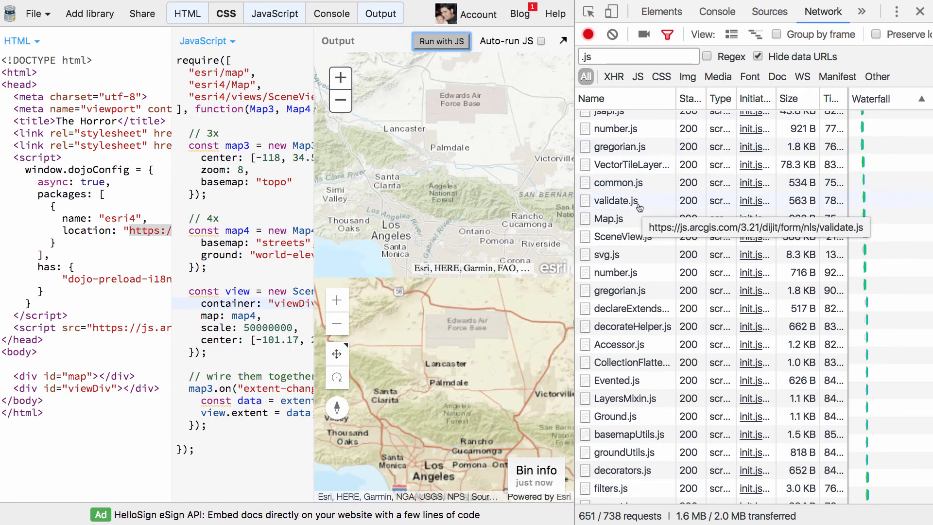
mouse_move(630, 231)
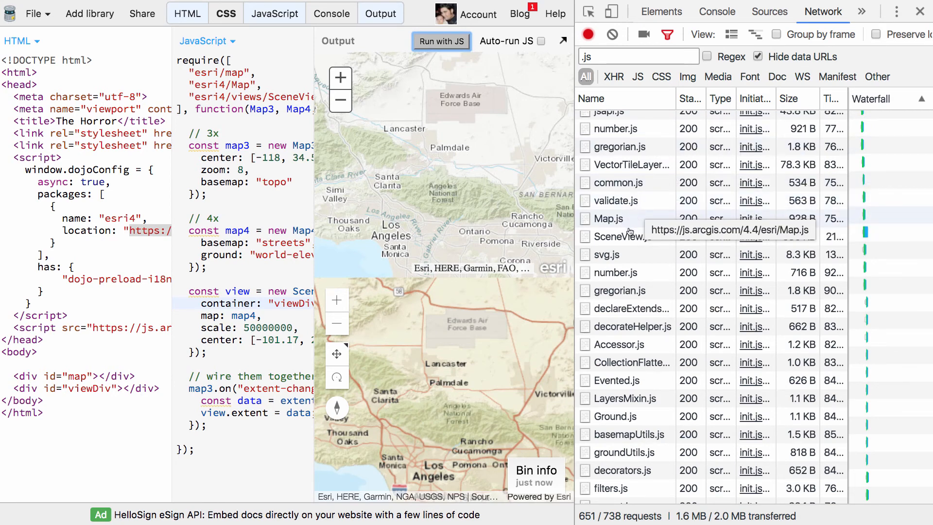